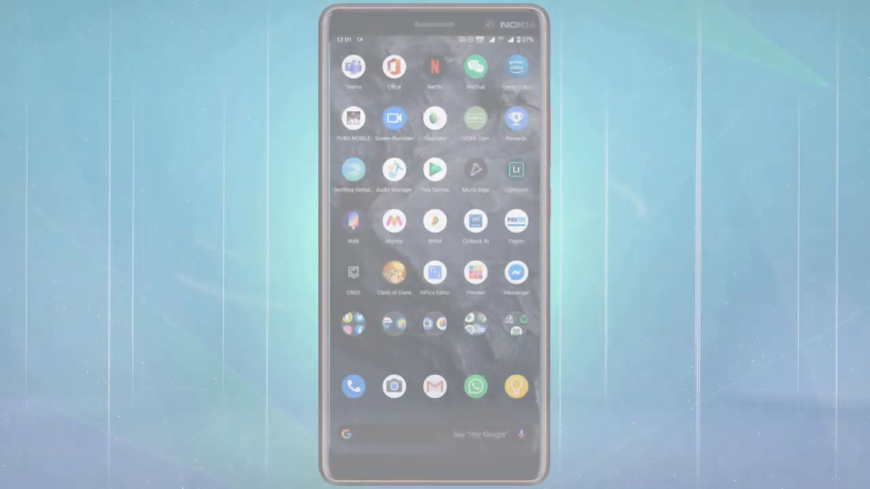
Step: Launch Play Store and go to the Family tab under Account in the menu
click(434, 169)
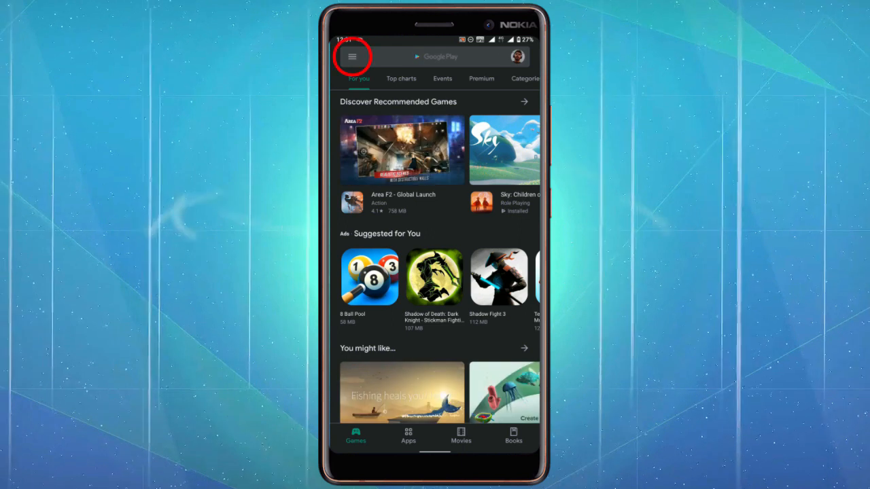
click(352, 57)
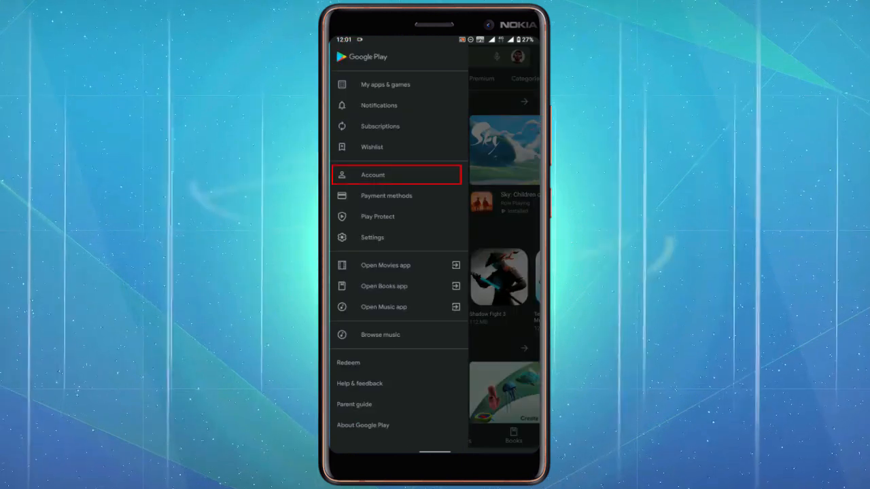
click(373, 175)
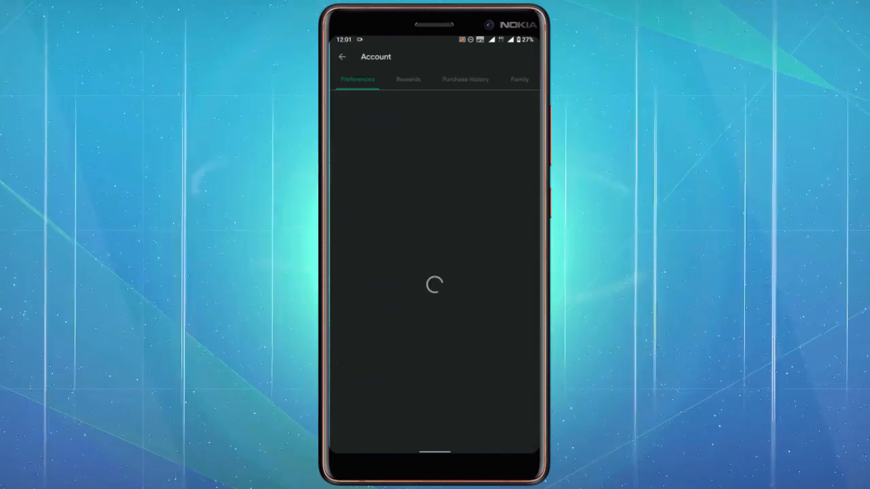
click(519, 79)
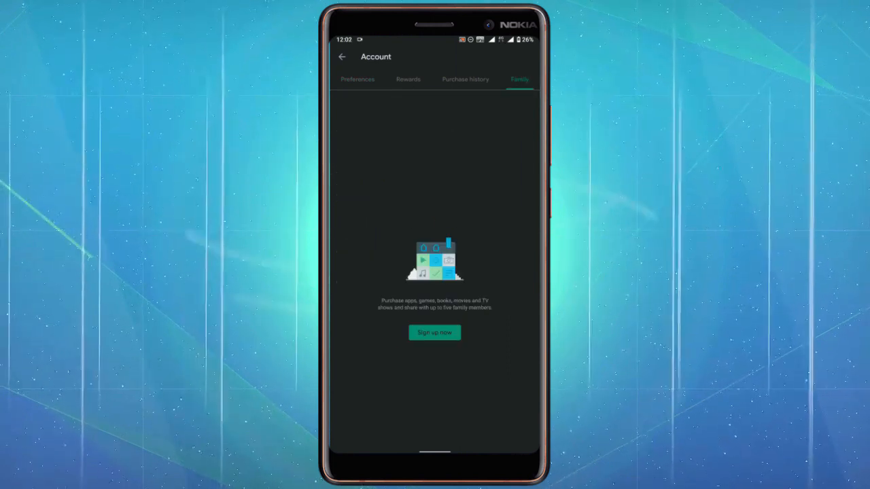
Step: Sign up for Family Library and continue past the intro to payment setup
click(434, 333)
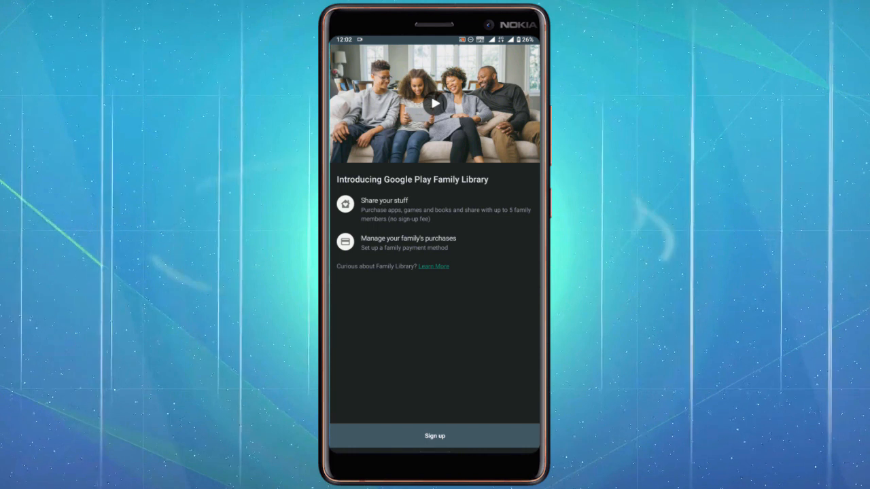
click(435, 436)
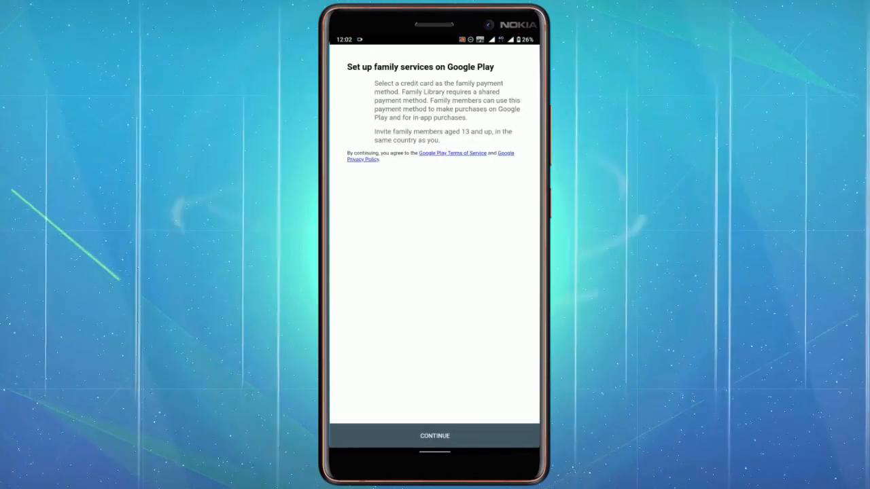
click(434, 436)
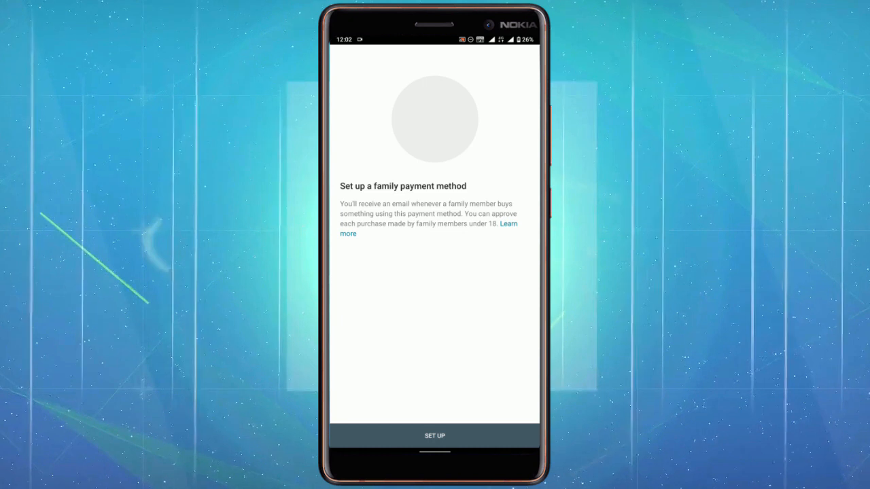
Step: Set up the family payment method and add all eligible past purchases
click(434, 436)
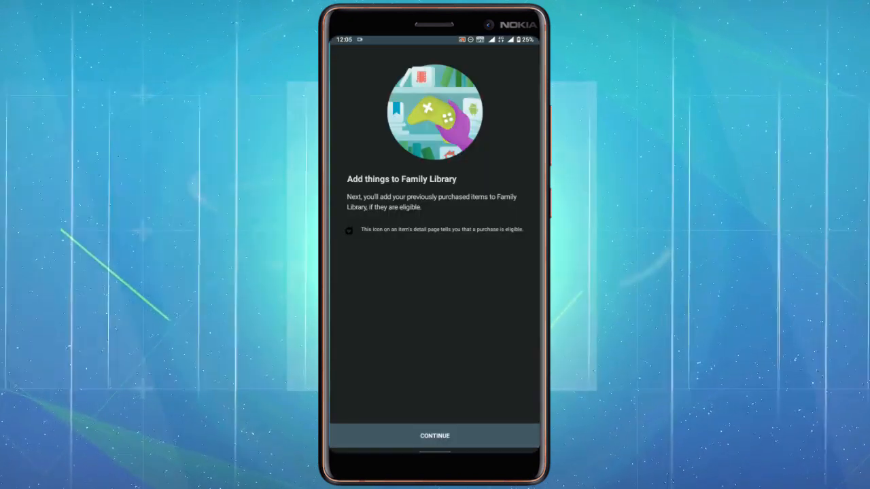
click(434, 436)
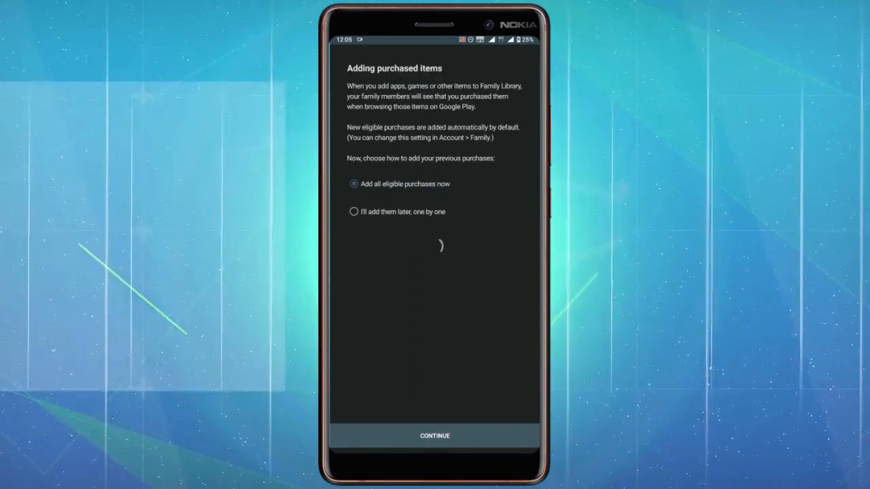
click(434, 436)
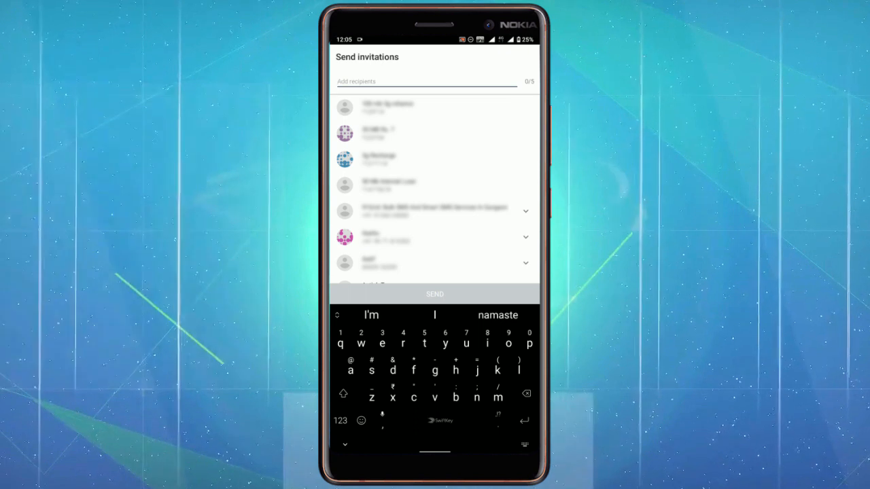
Step: Invite the contact found by typing 'mee' and dismiss the completion message
text(mee)
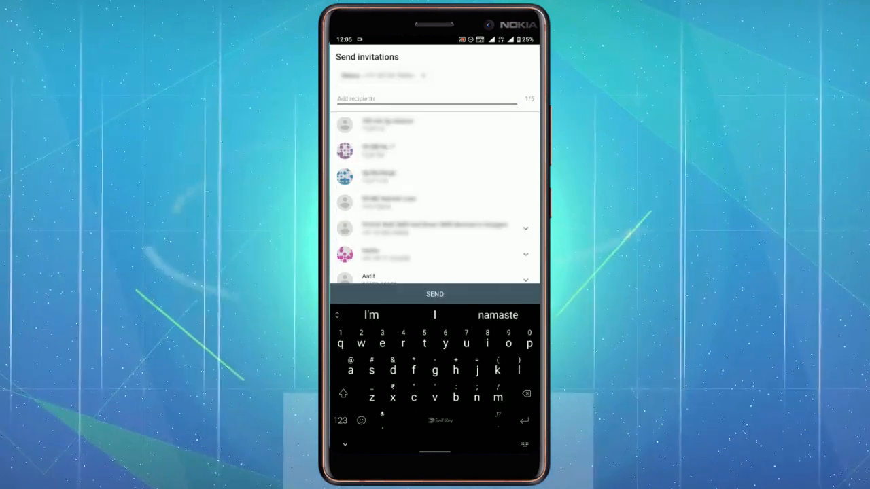
click(435, 293)
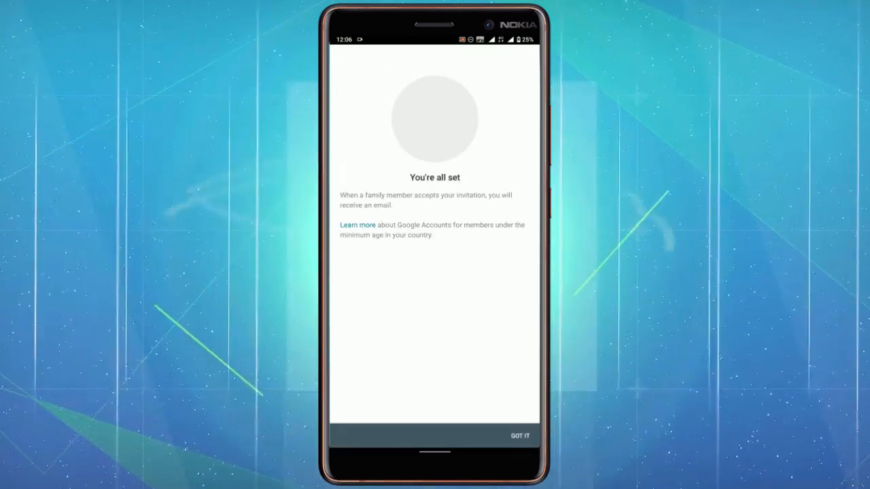
click(520, 436)
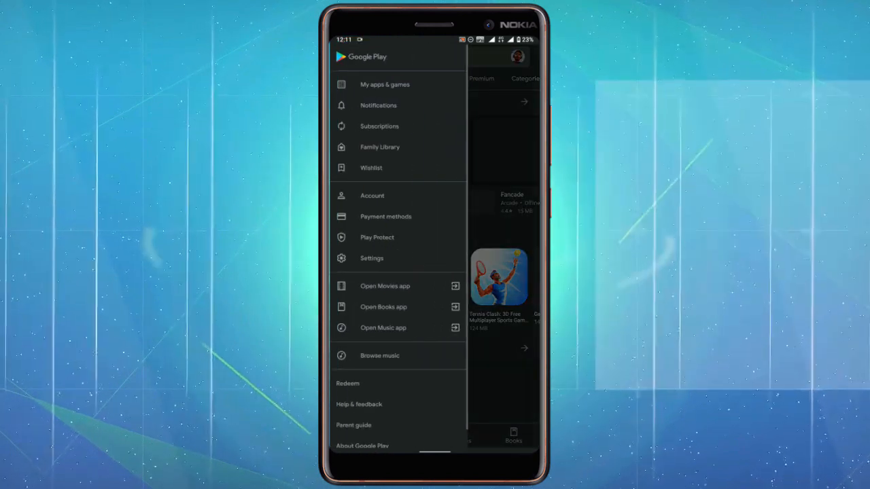
Step: Check the family Parents option, keeping no additional parent, then leave Account settings
click(373, 196)
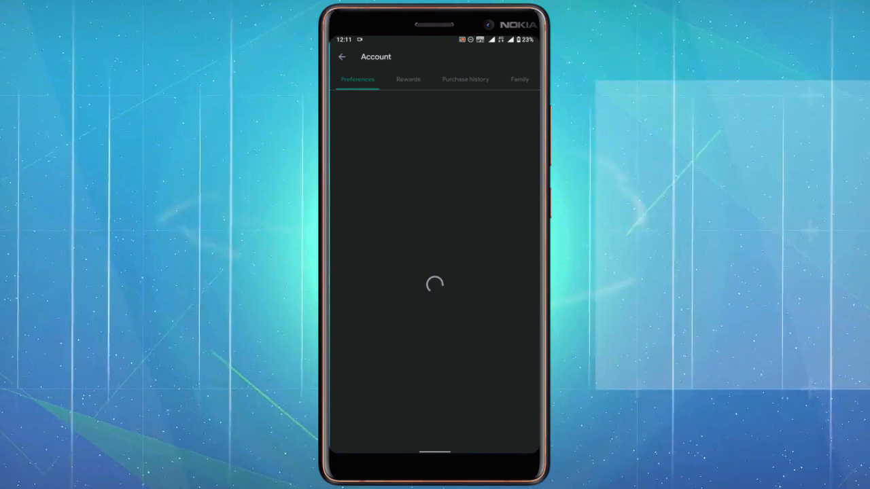
click(519, 79)
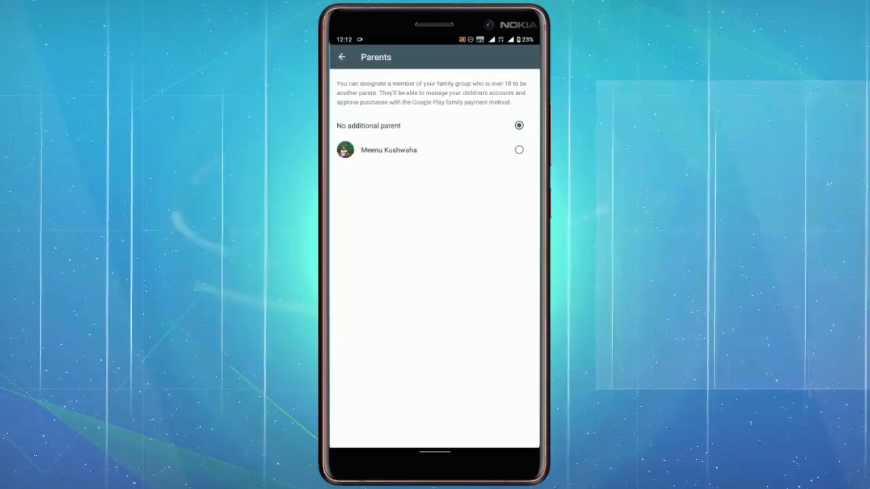
click(342, 56)
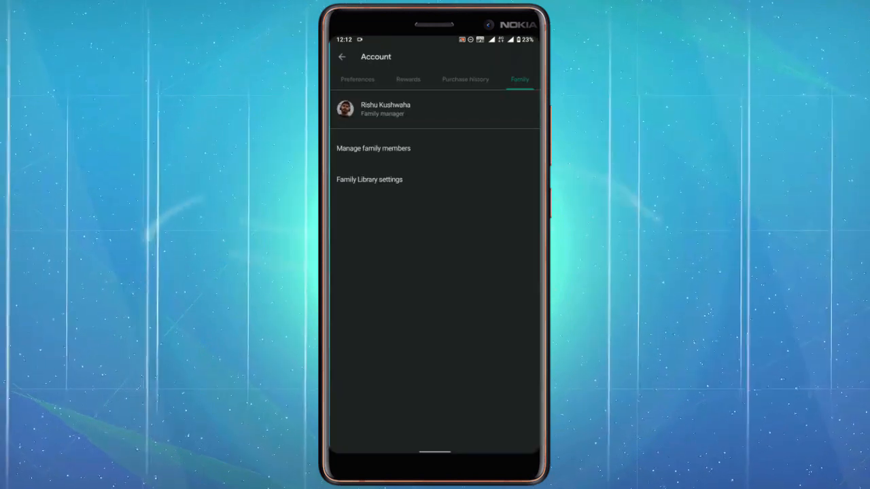
click(369, 179)
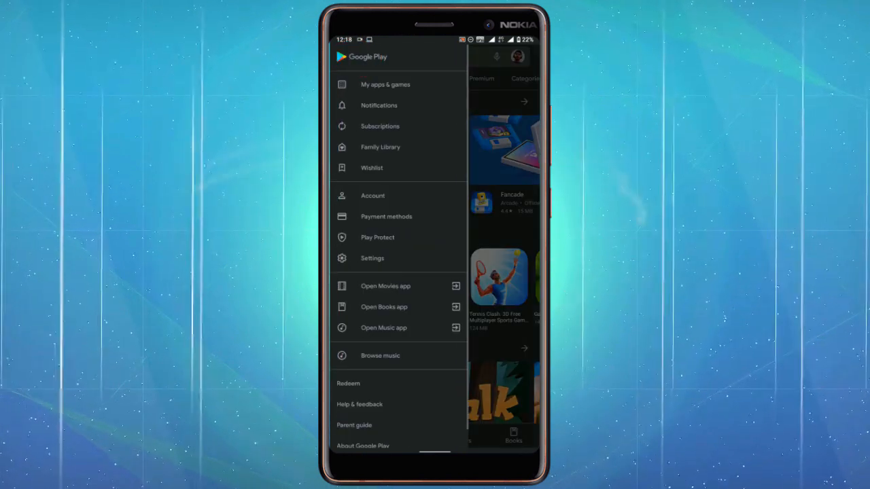
Step: Open Family Library's Books tab showing The Invisible Man added by you
click(381, 147)
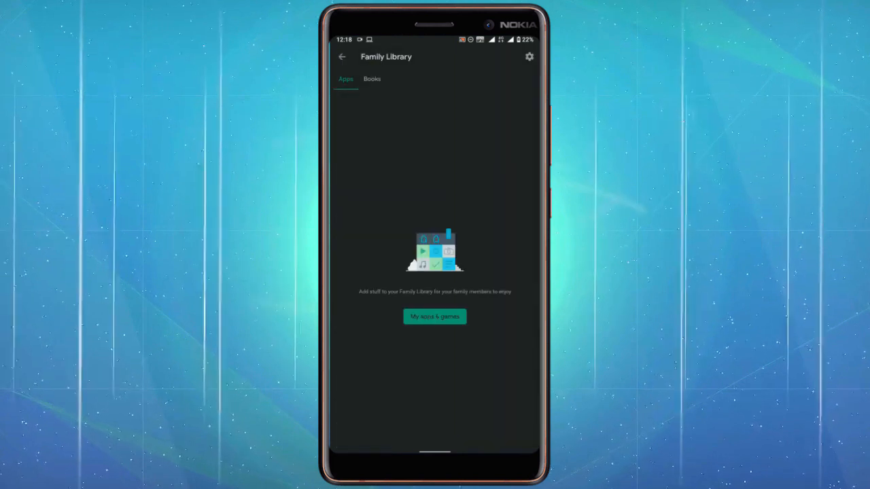
click(372, 78)
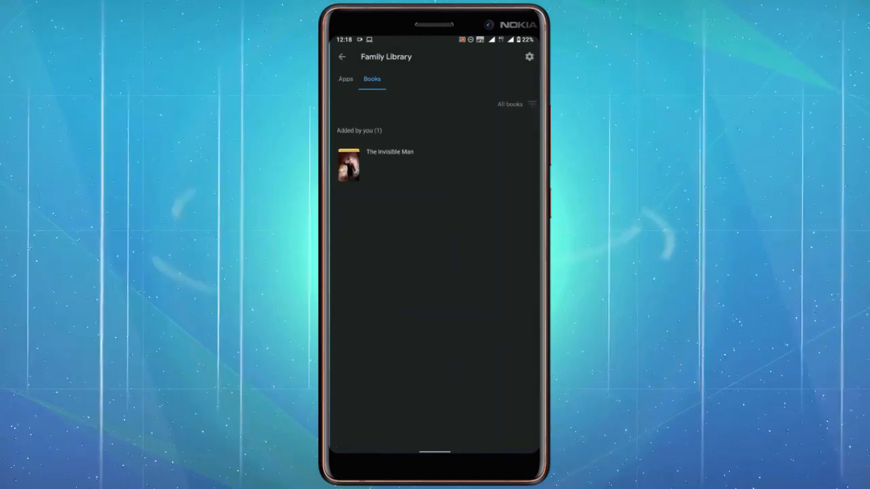